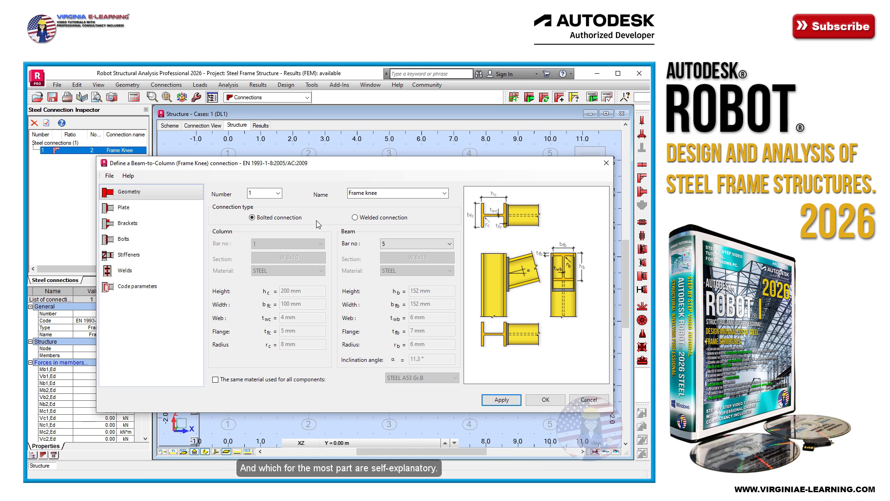
pyautogui.moveTo(208, 209)
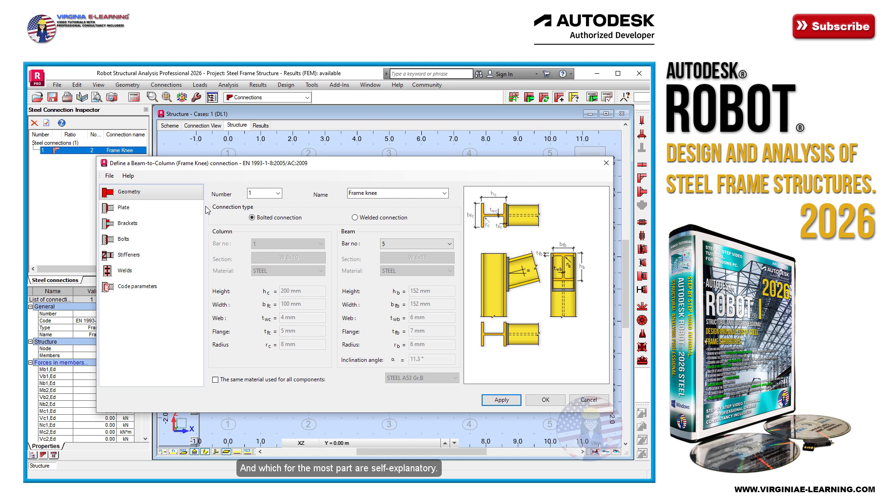
# - Show the Plate category with the front plate dimensions of the frame knee connection
pyautogui.click(123, 208)
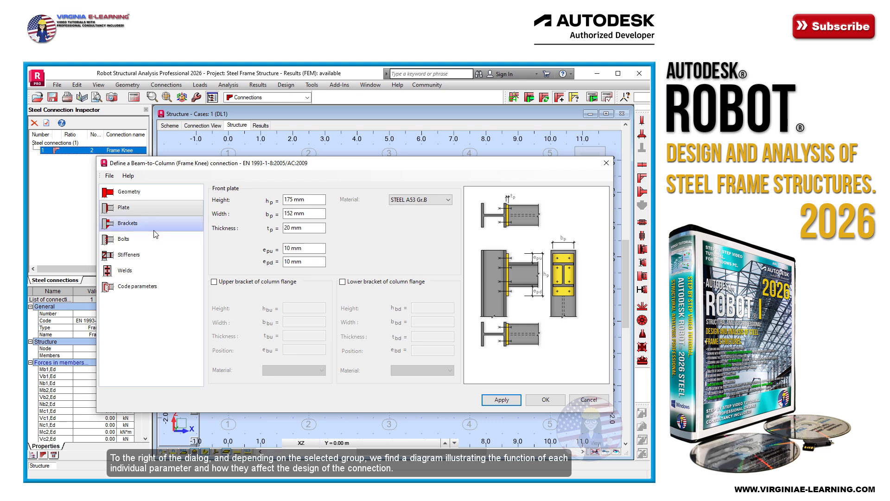
# - Move through Brackets toward the Stiffeners category with horizontal column stiffeners at 8 mm
pyautogui.click(129, 254)
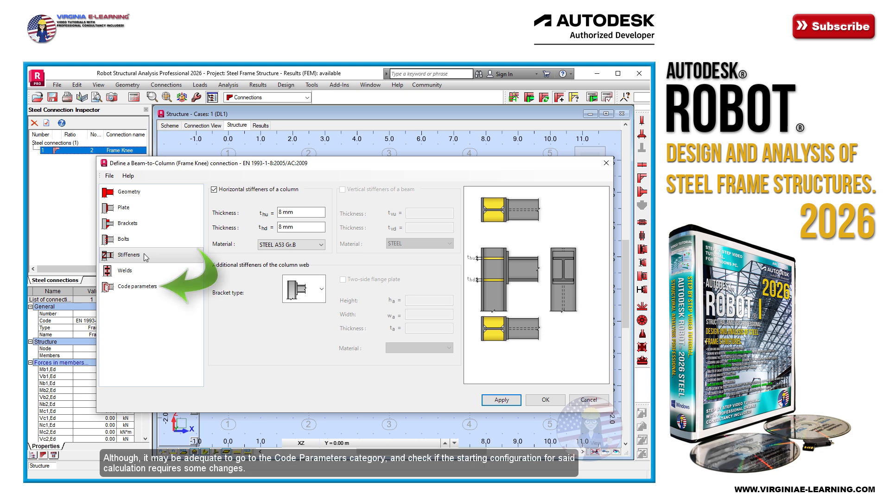
# - Set Code parameters so the global structure analysis type is Elasto-plastic
pyautogui.click(137, 285)
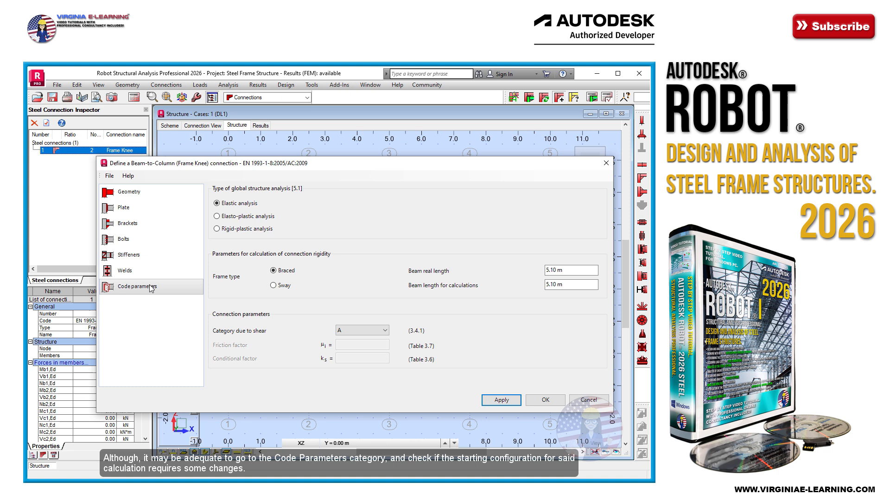
pyautogui.moveTo(343, 215)
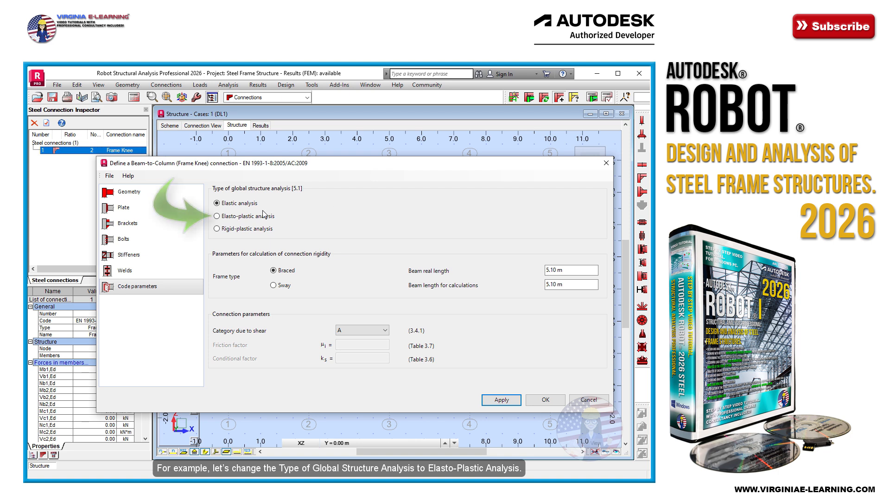
pyautogui.click(217, 215)
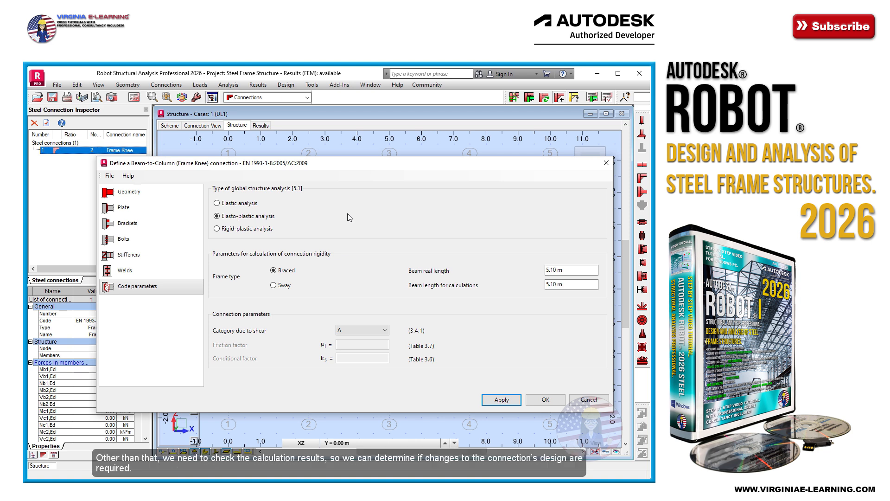
pyautogui.moveTo(476, 349)
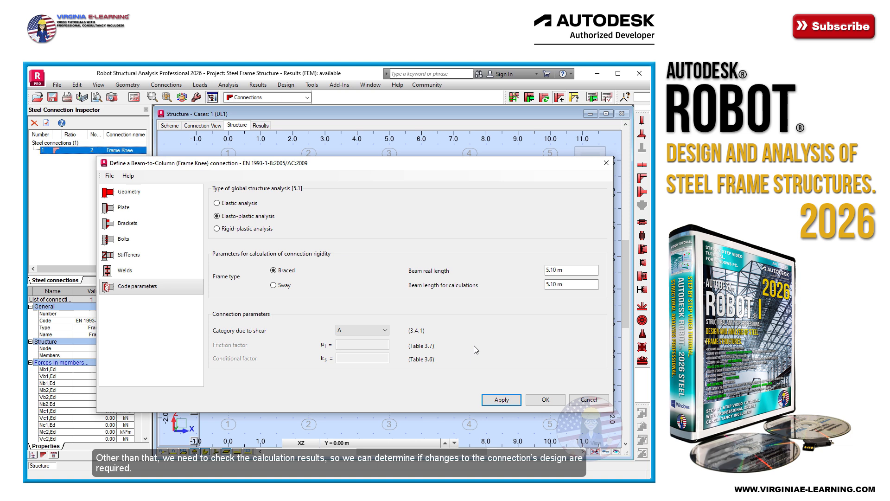
# - Confirm the connection with OK and review the calculation note reporting the failing ratio 3.56
pyautogui.click(501, 400)
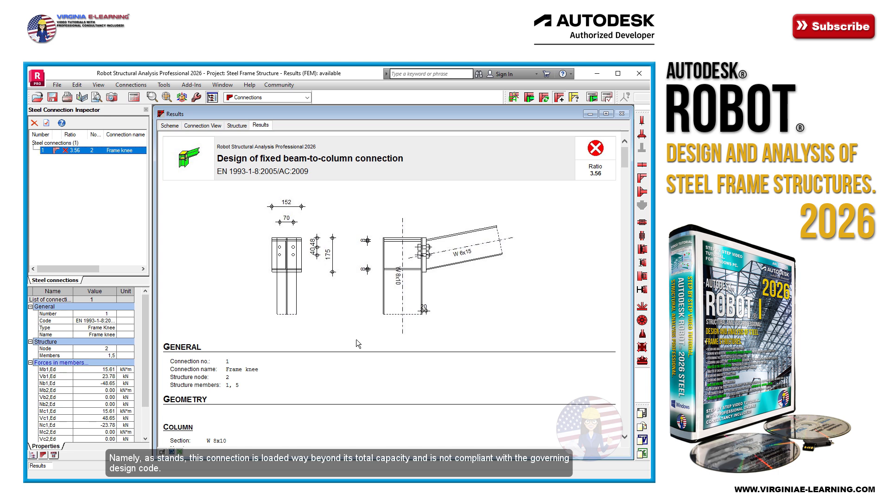
pyautogui.scroll(-3)
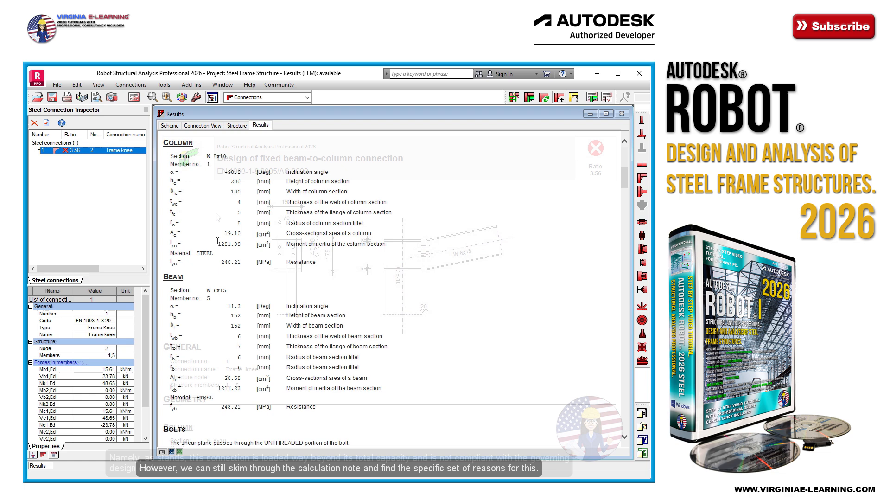
pyautogui.scroll(-3)
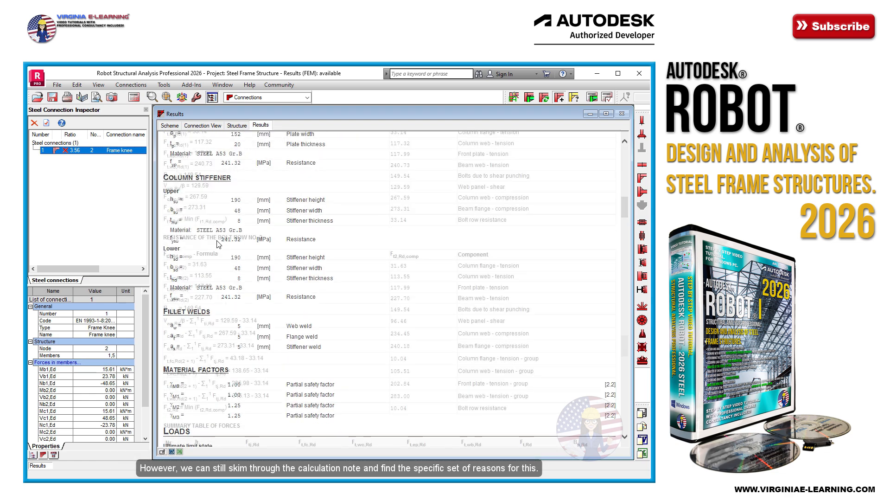